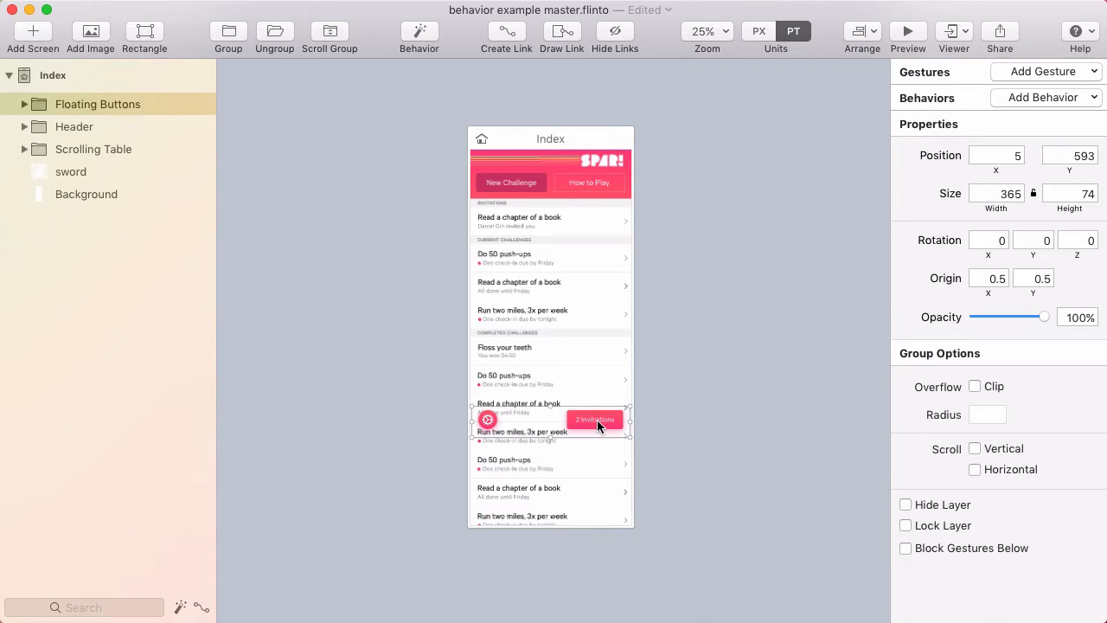
{"action": "mouse_move", "coordinate": [536, 430]}
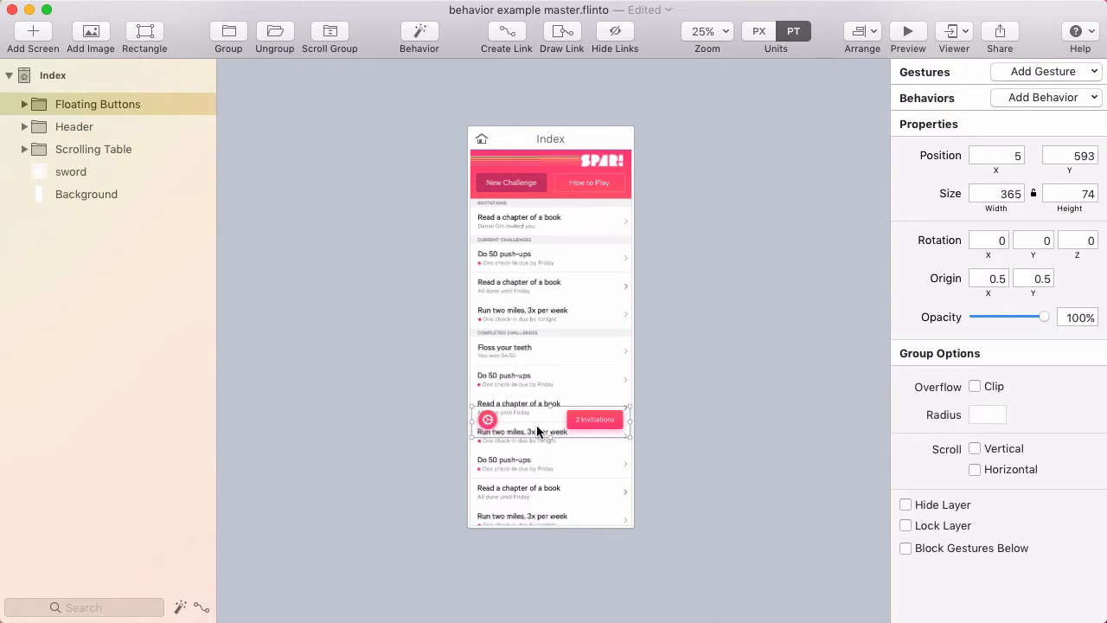
{"action": "mouse_move", "coordinate": [522, 415]}
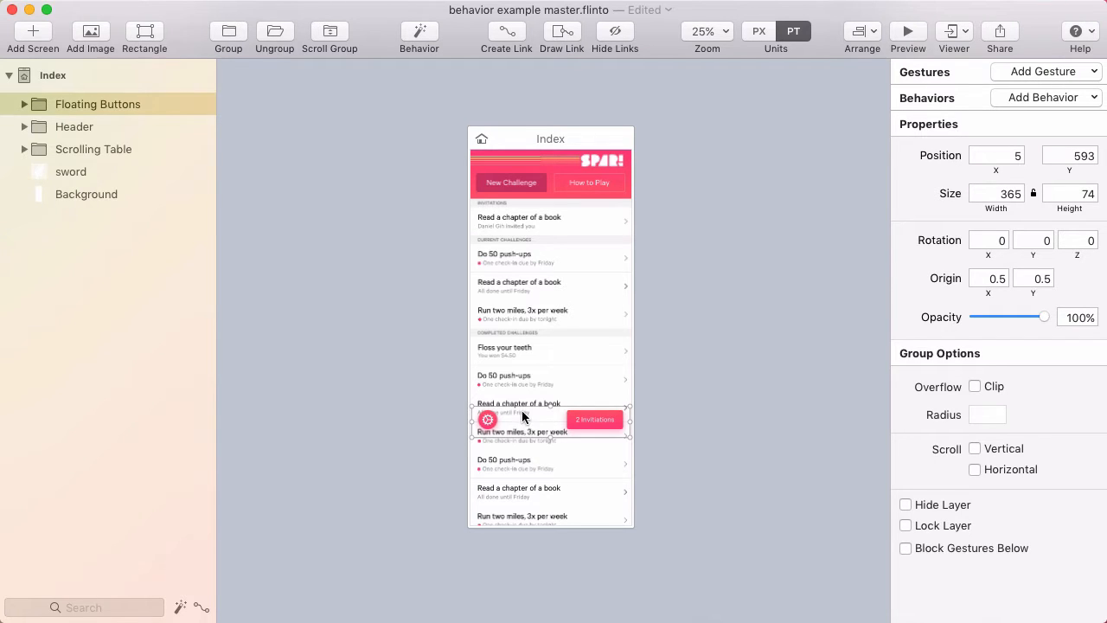
- Select the Scrolling Table layer to show its properties in the inspector
{"action": "left_click", "coordinate": [93, 148]}
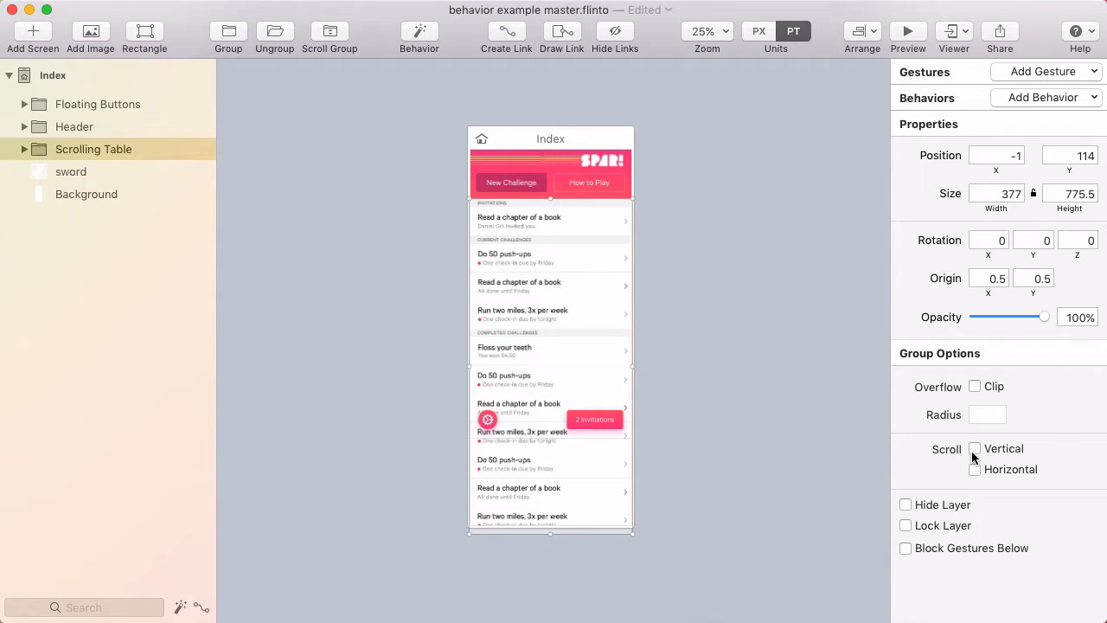
- Enable vertical scrolling on the table, check it in a live preview, then return to editing
{"action": "left_click", "coordinate": [975, 448]}
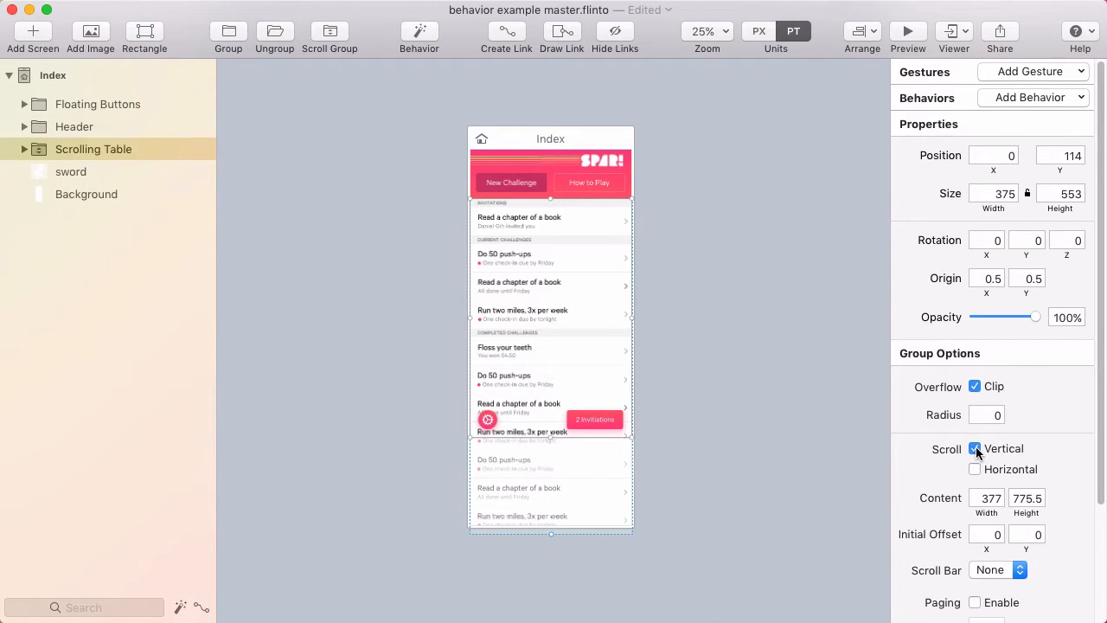
{"action": "left_click", "coordinate": [906, 37]}
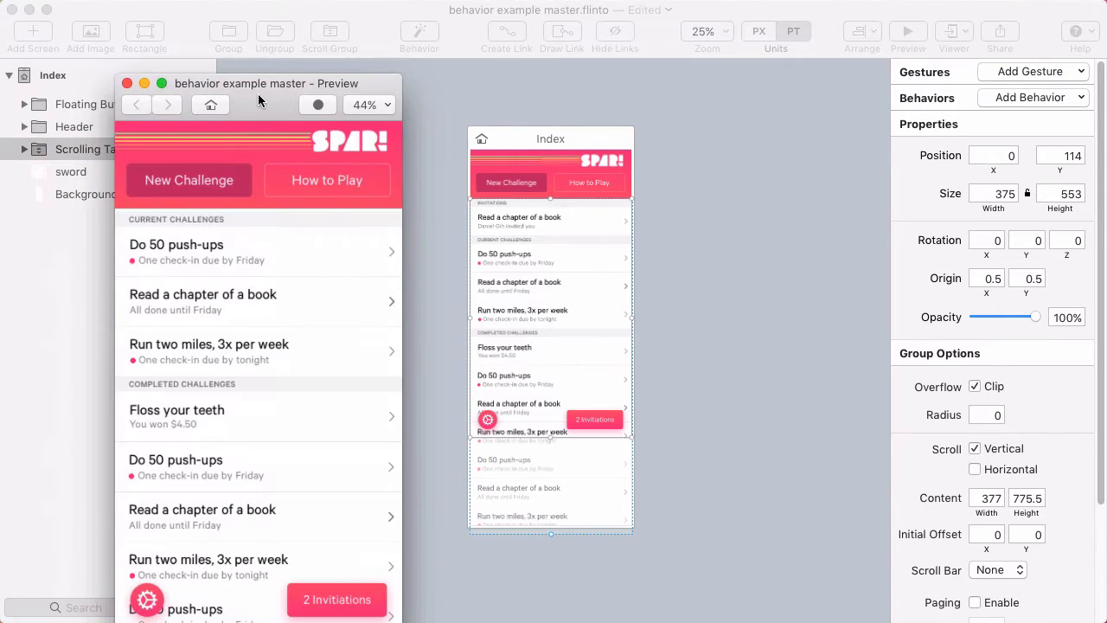
{"action": "scroll", "scroll_direction": "down", "scroll_amount": 3}
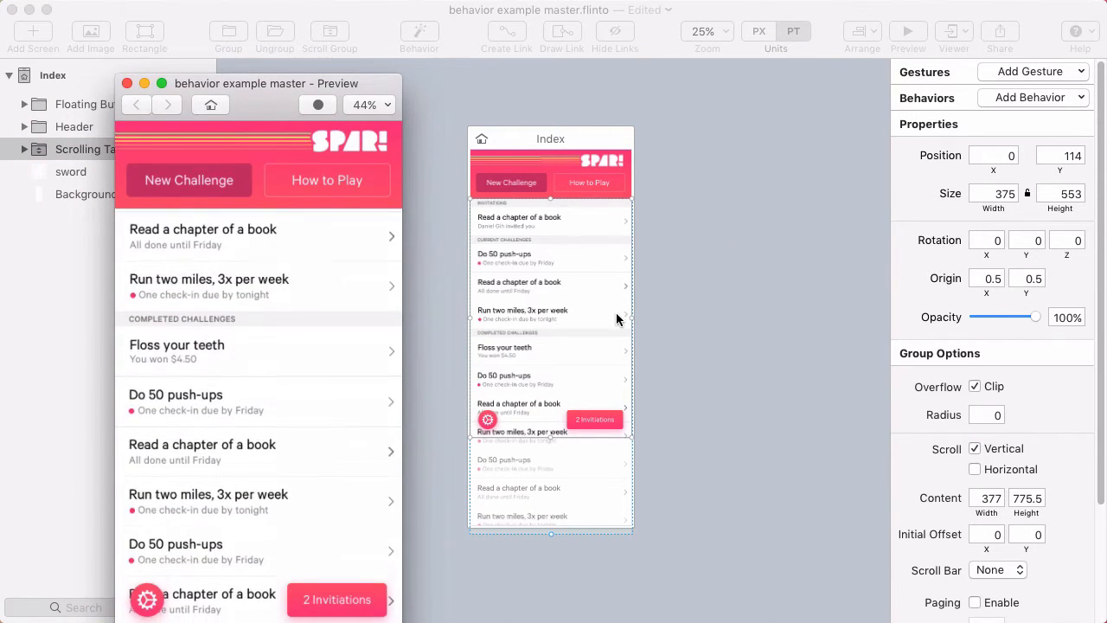
{"action": "left_click", "coordinate": [127, 83]}
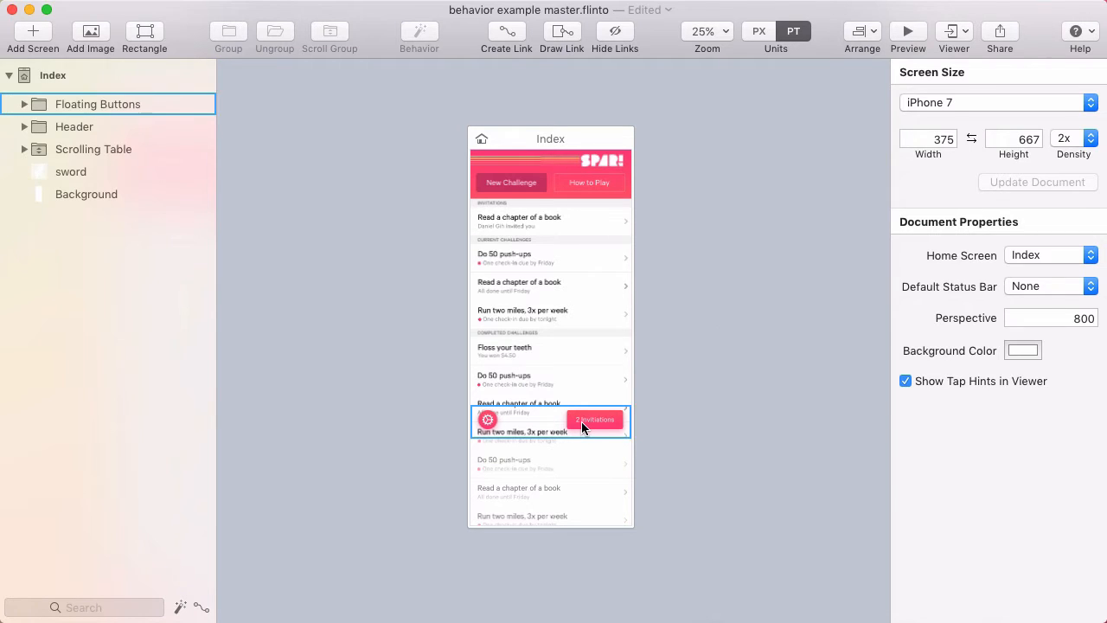
- Group Floating Buttons and Scrolling Table into a new behavior
{"action": "left_click", "coordinate": [550, 422]}
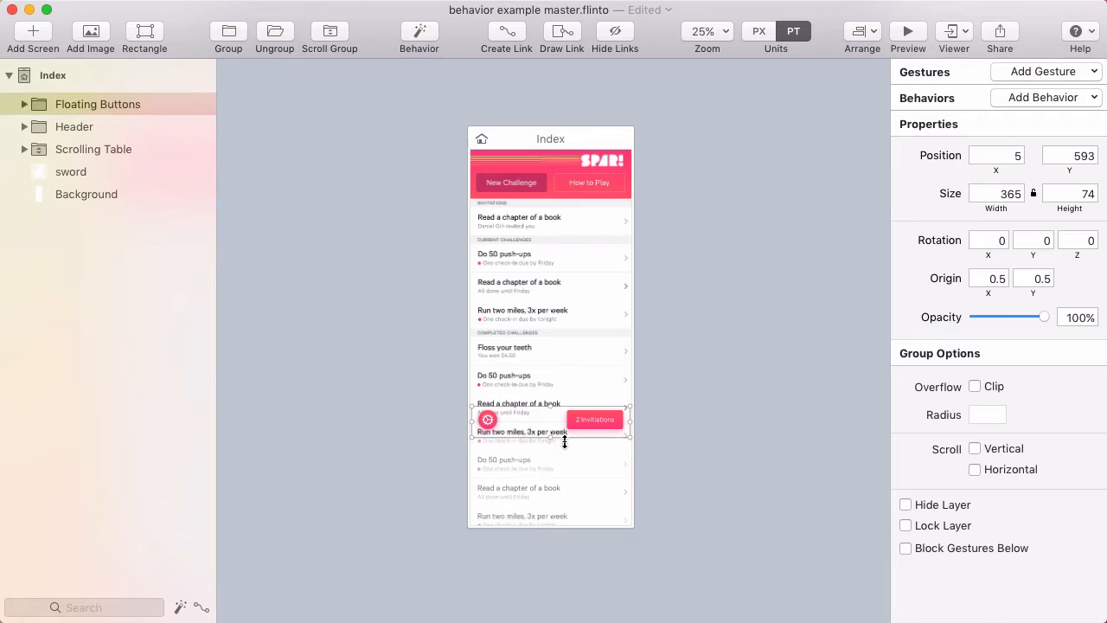
{"action": "mouse_move", "coordinate": [531, 412]}
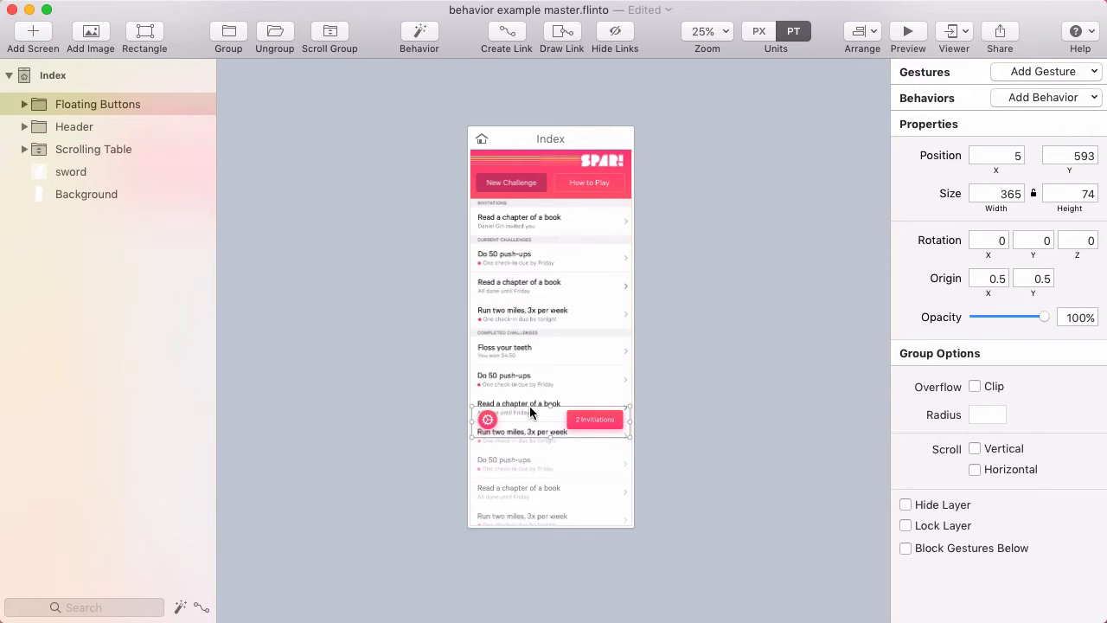
{"action": "mouse_move", "coordinate": [577, 425]}
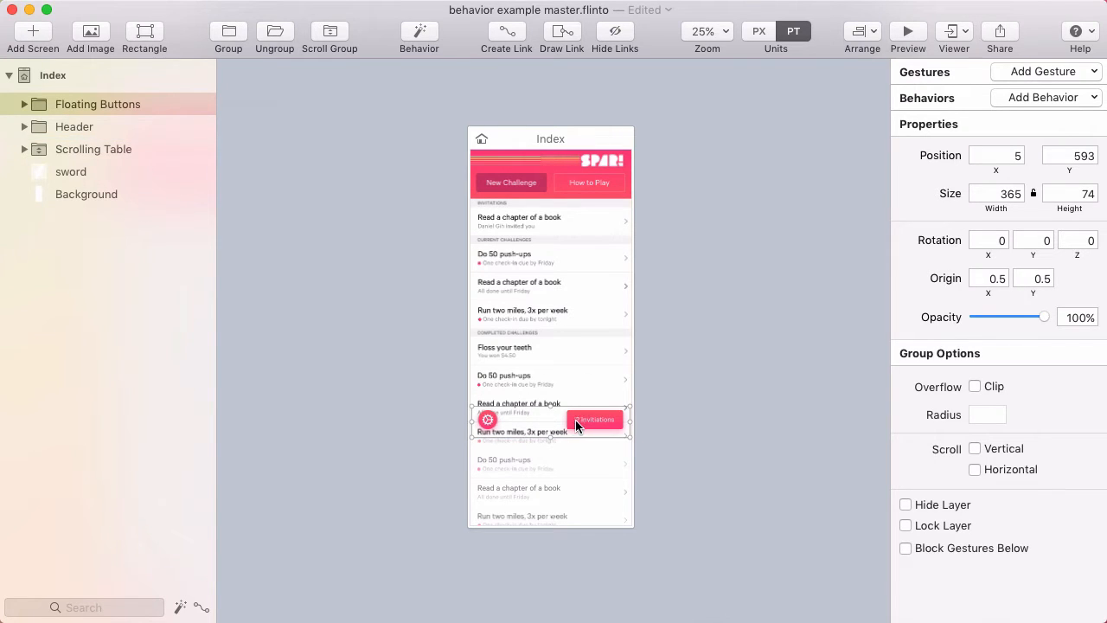
{"action": "left_click", "coordinate": [93, 149]}
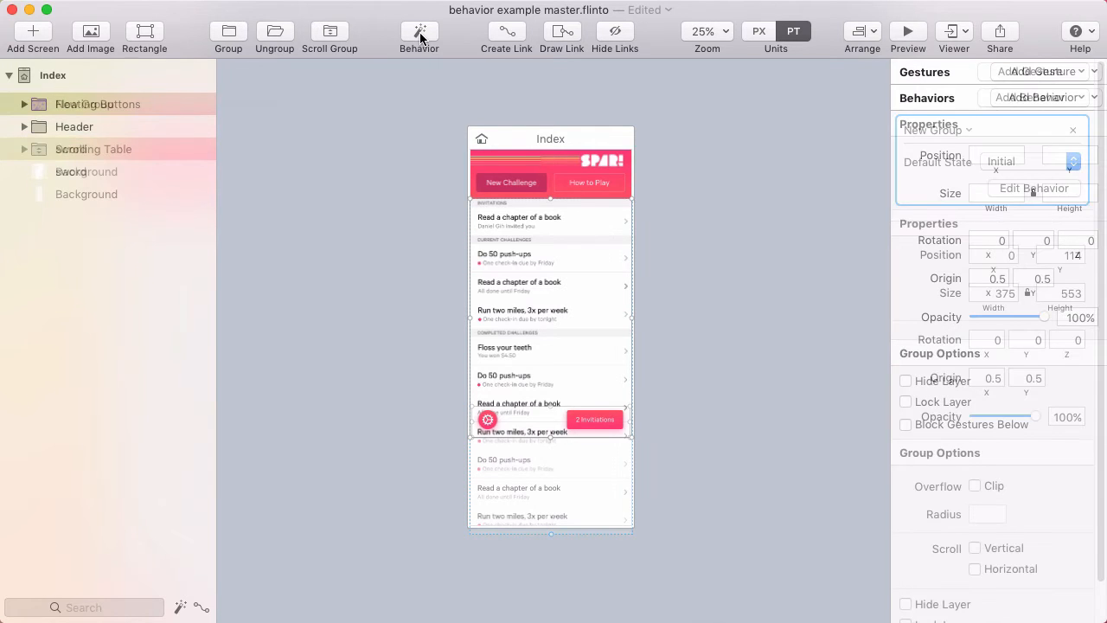
- Add a Hidden state in the Behavior Designer with the Floating Buttons at 0% opacity
{"action": "left_click", "coordinate": [1034, 187]}
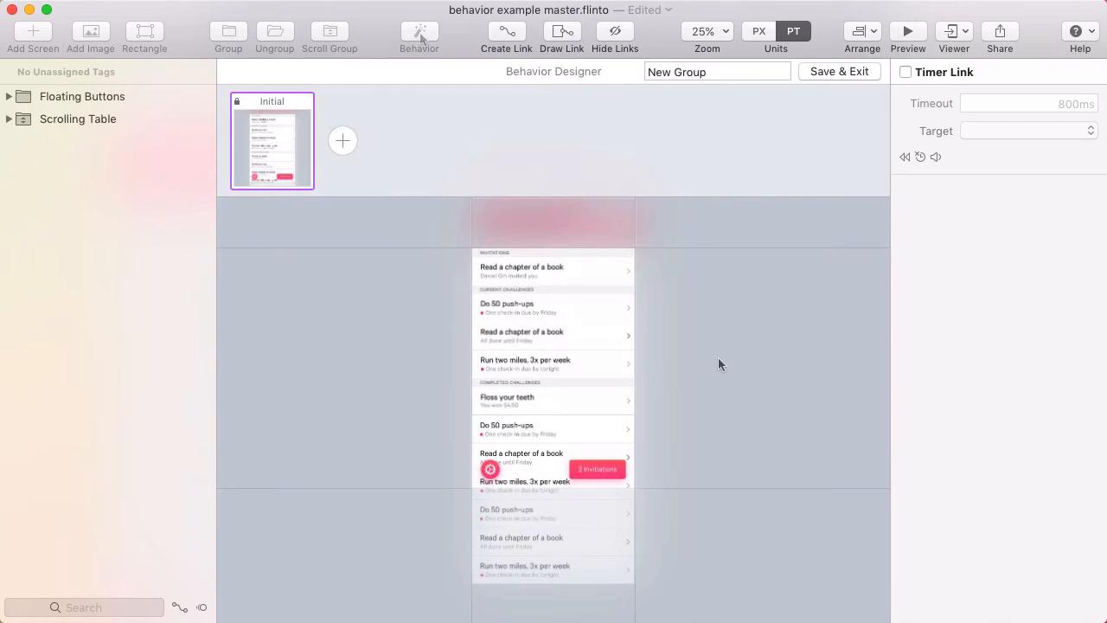
{"action": "mouse_move", "coordinate": [364, 330]}
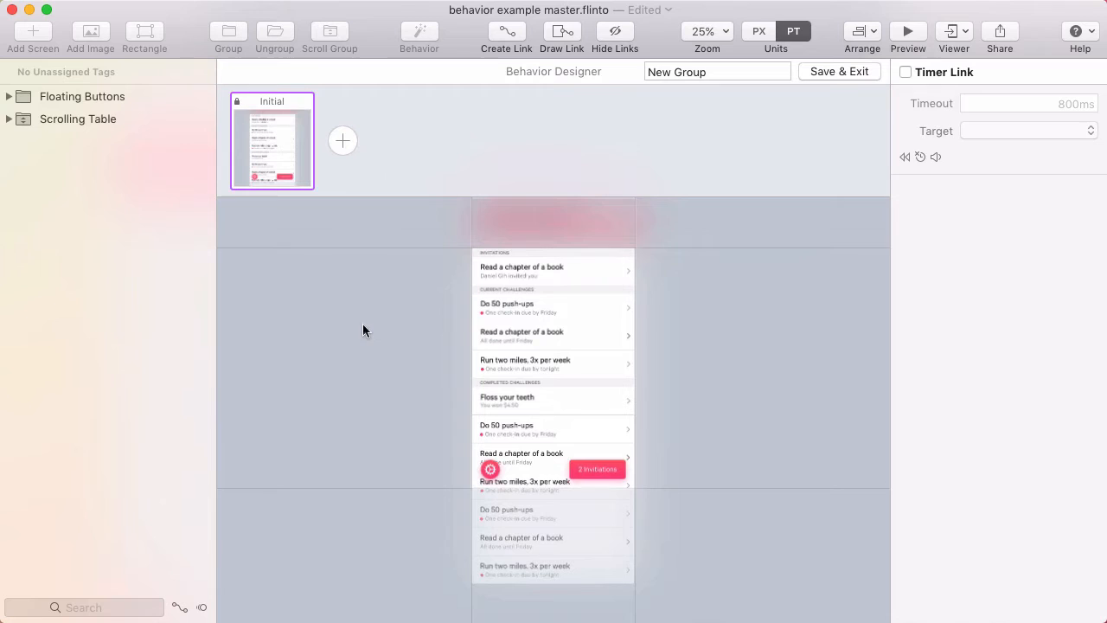
{"action": "mouse_move", "coordinate": [467, 464]}
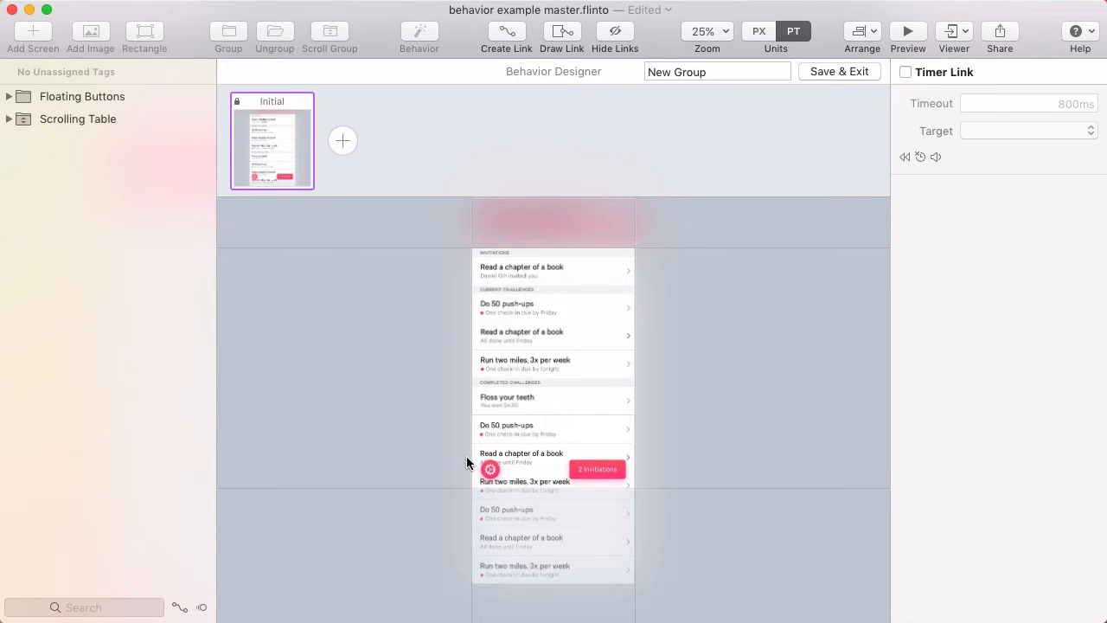
{"action": "mouse_move", "coordinate": [339, 172]}
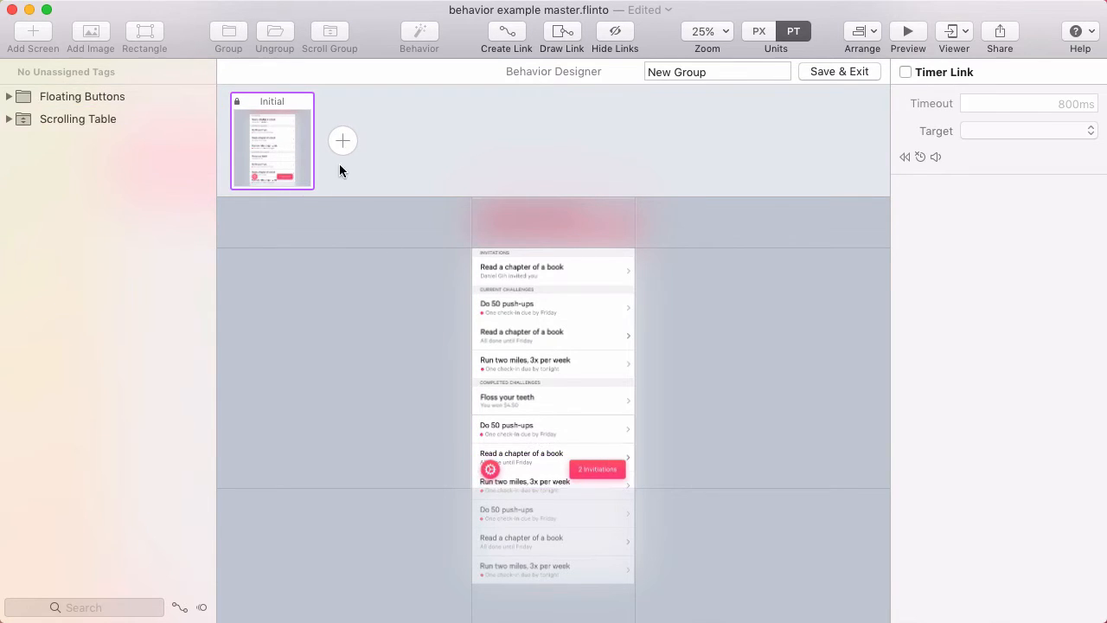
{"action": "left_click", "coordinate": [343, 140]}
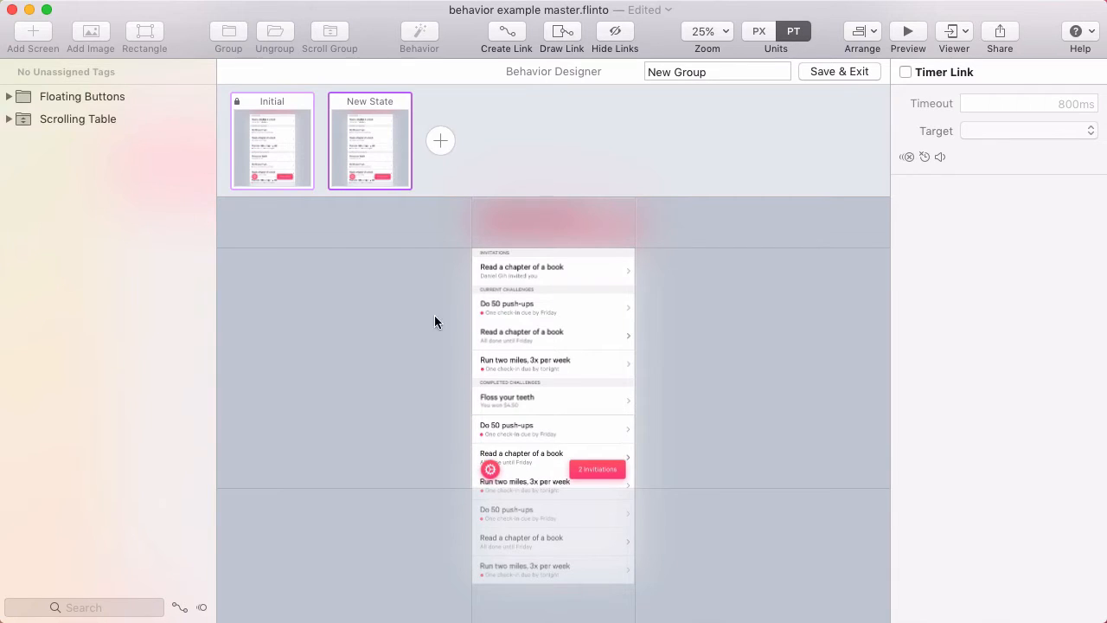
{"action": "left_click", "coordinate": [597, 469]}
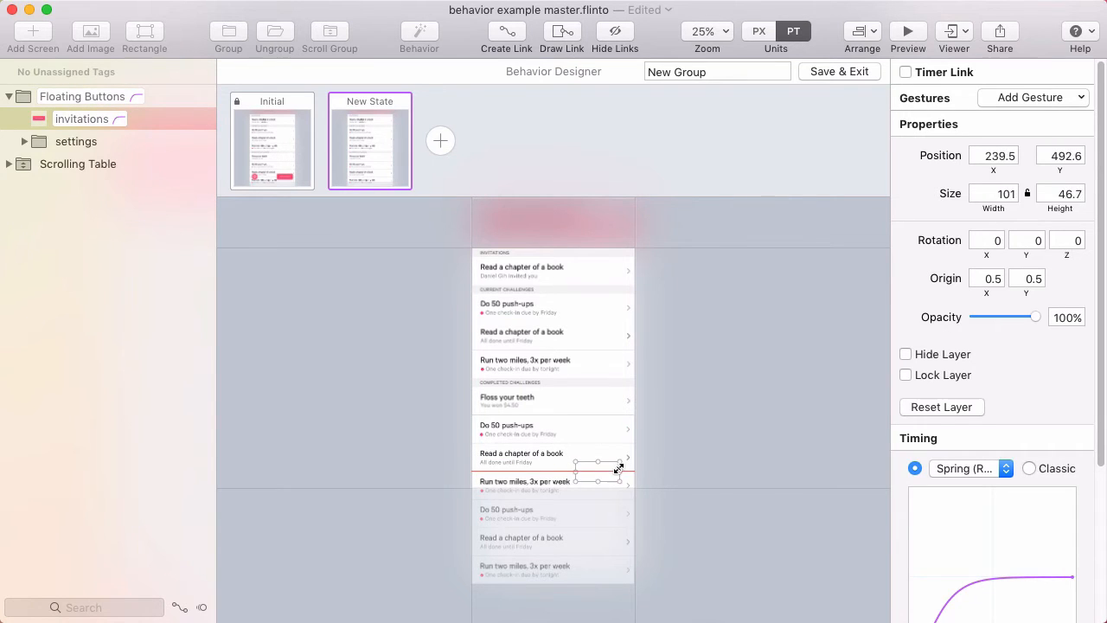
{"action": "left_click", "coordinate": [76, 142]}
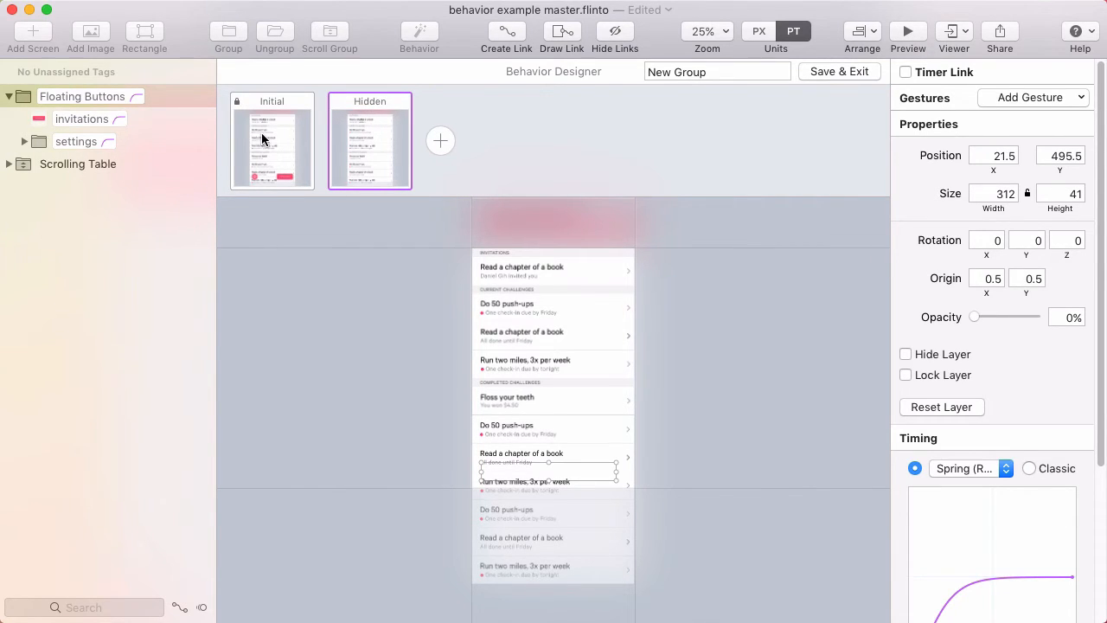
- Attach a vertical Scroll gesture to the table in Initial, linked to the Hidden state
{"action": "left_click", "coordinate": [272, 140]}
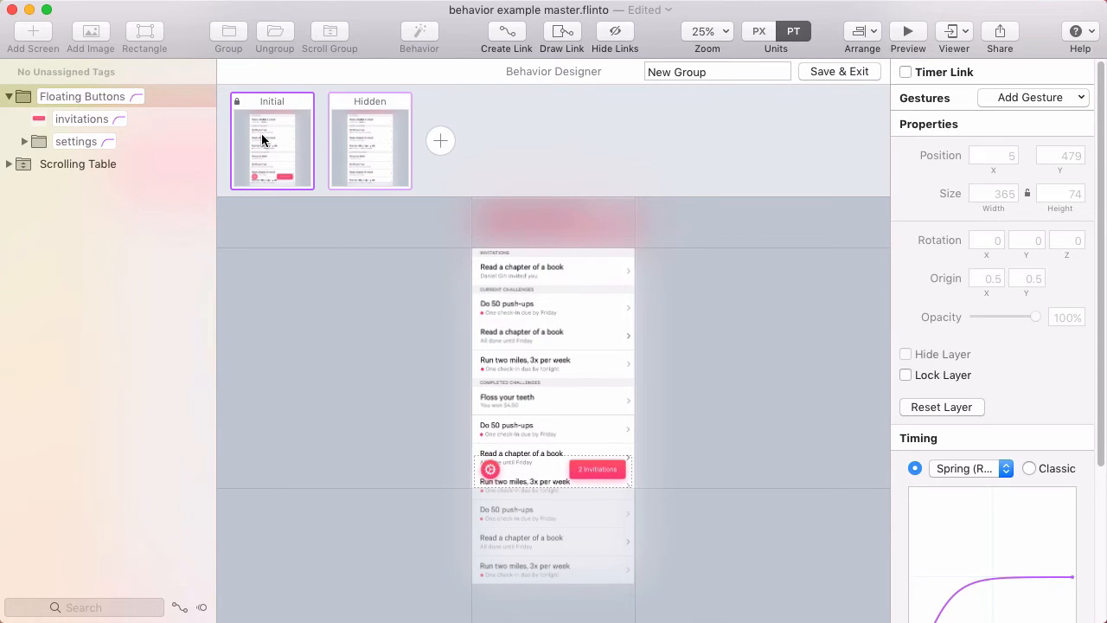
{"action": "mouse_move", "coordinate": [291, 155]}
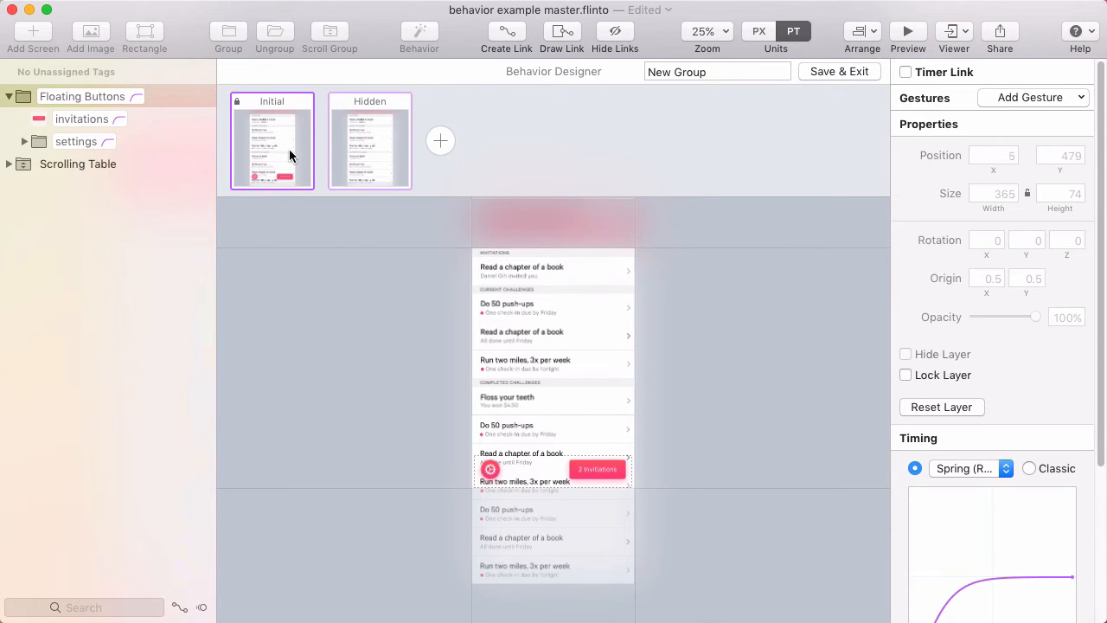
{"action": "left_click", "coordinate": [78, 162]}
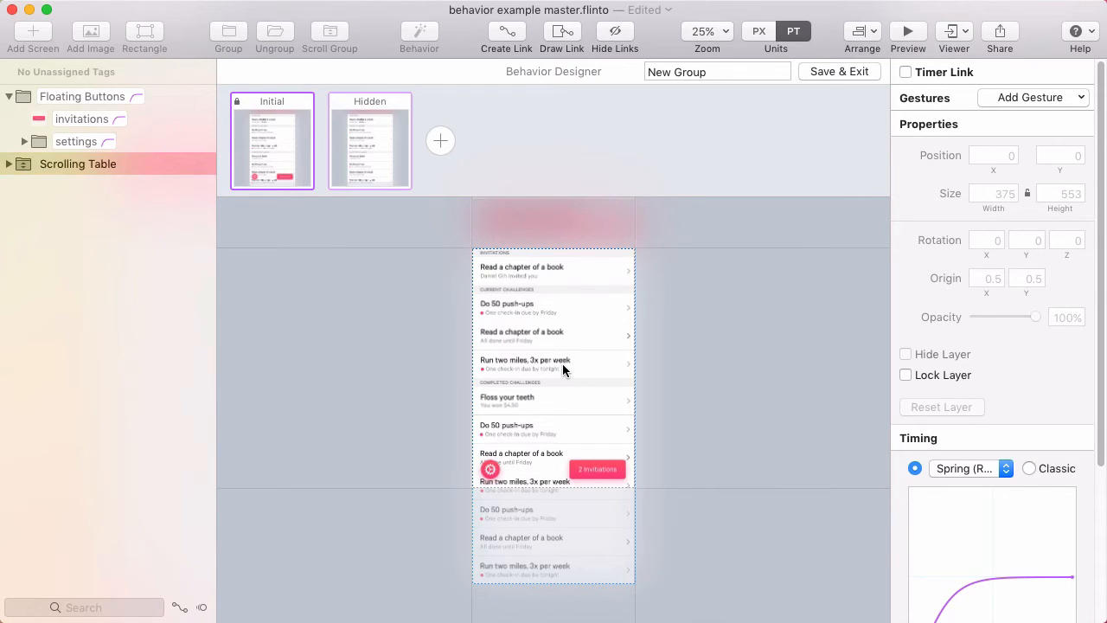
{"action": "mouse_move", "coordinate": [543, 335]}
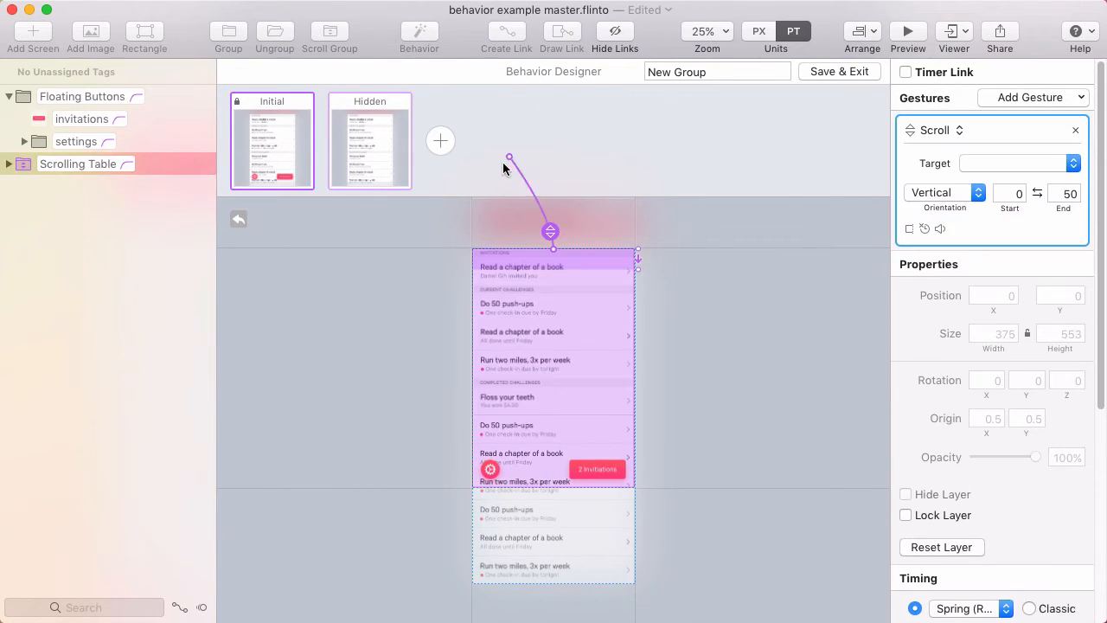
{"action": "left_click", "coordinate": [370, 140]}
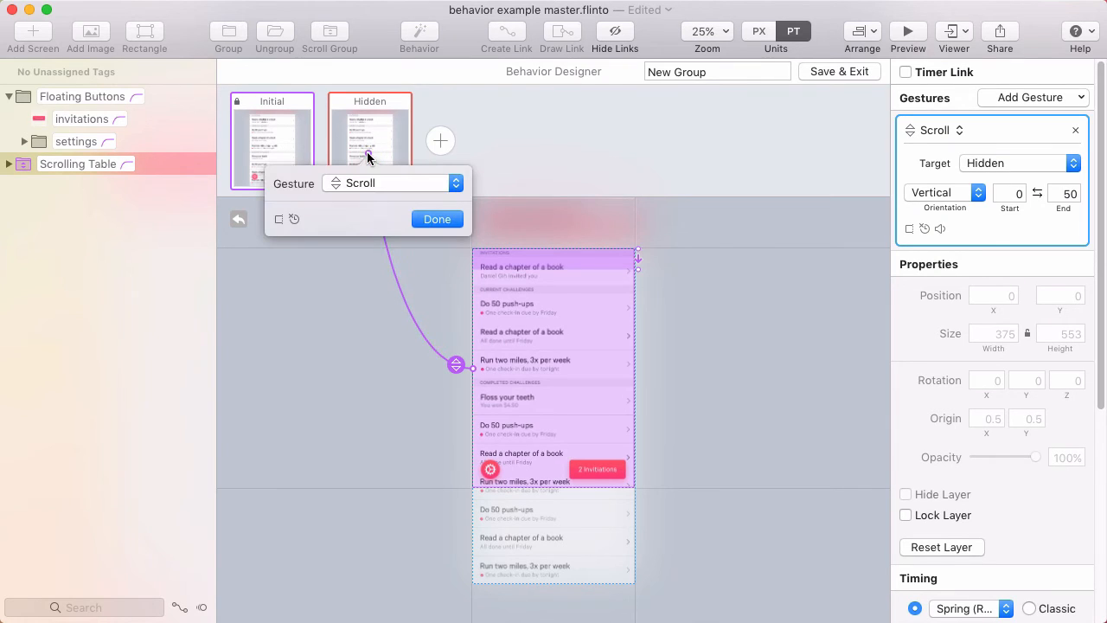
{"action": "mouse_move", "coordinate": [408, 197]}
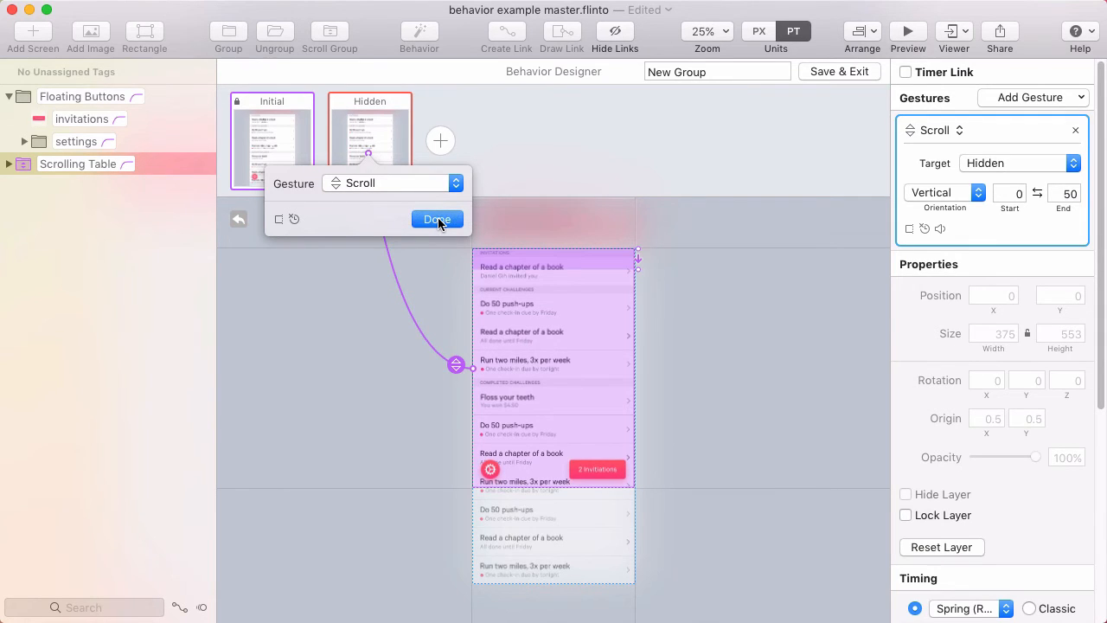
- Confirm the scroll gesture and set its End value to 80 points
{"action": "left_click", "coordinate": [436, 217]}
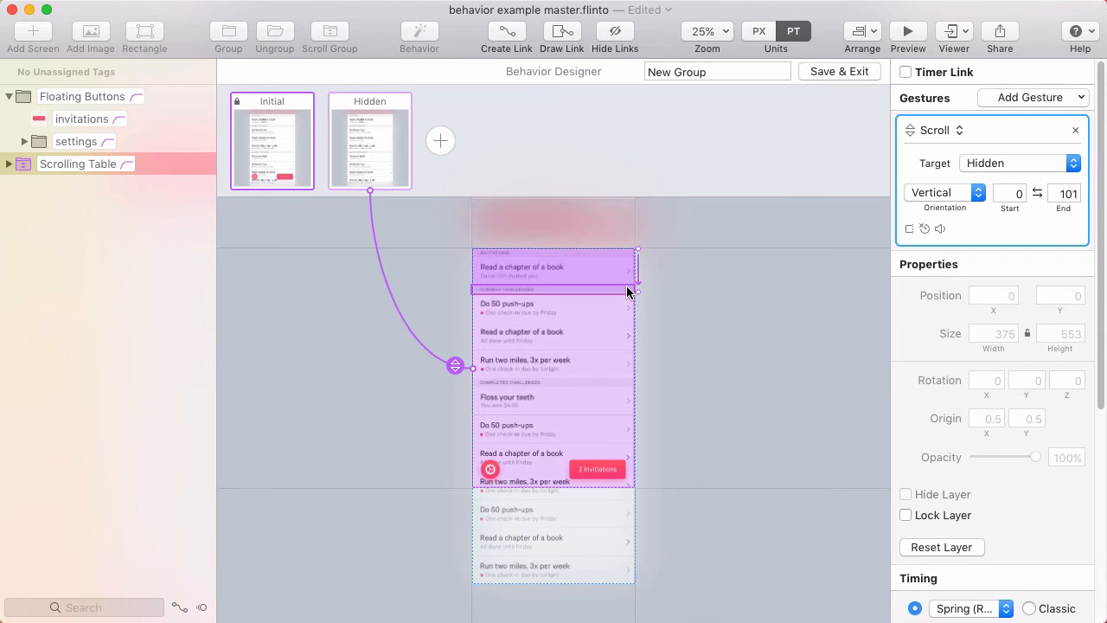
{"action": "left_click", "coordinate": [702, 31]}
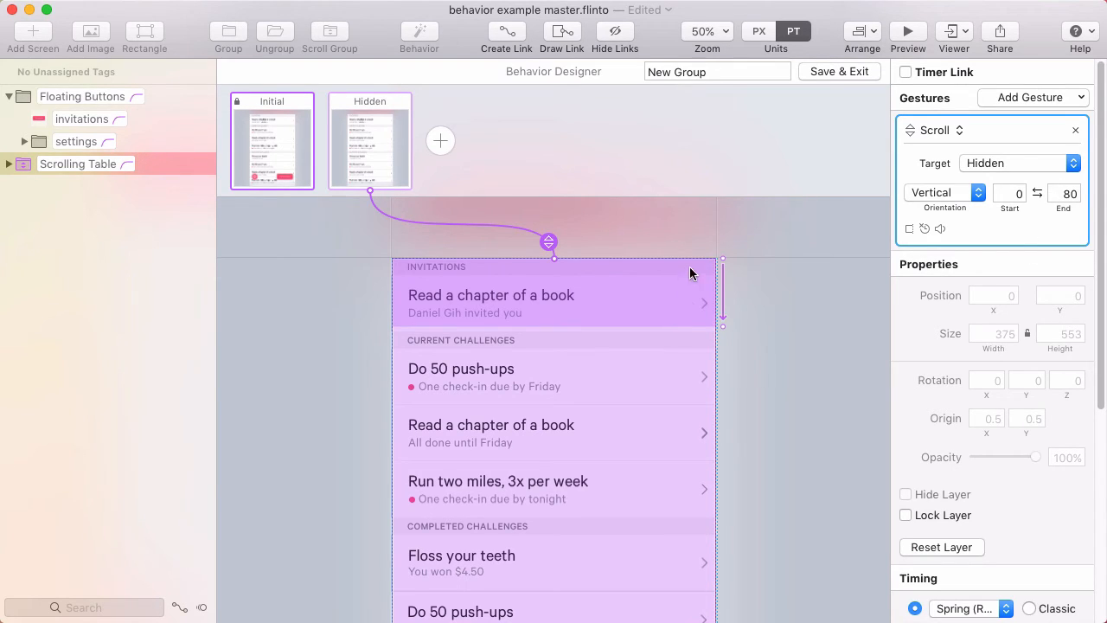
{"action": "mouse_move", "coordinate": [369, 118]}
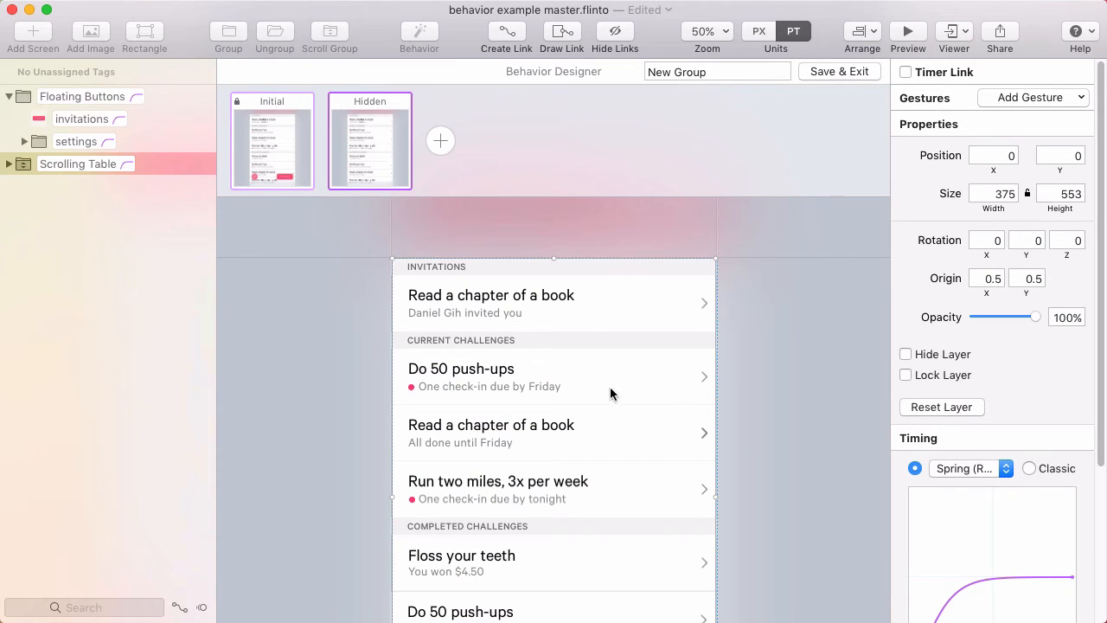
{"action": "mouse_move", "coordinate": [579, 396]}
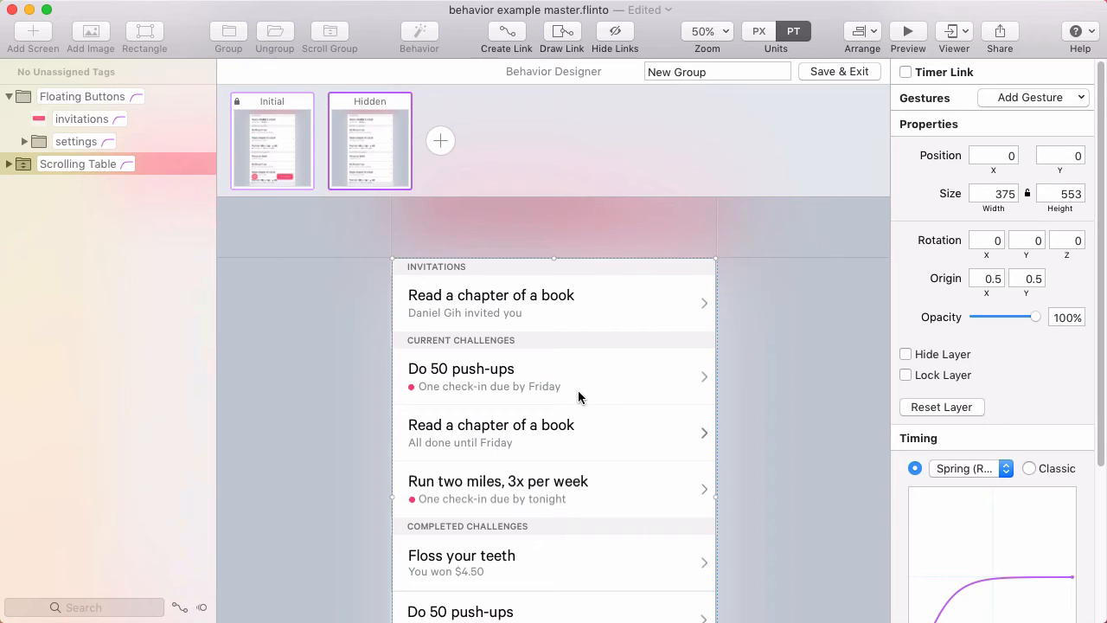
- Give the table in Hidden a vertical Scroll gesture linked back to Initial, and confirm it
{"action": "left_click", "coordinate": [701, 31]}
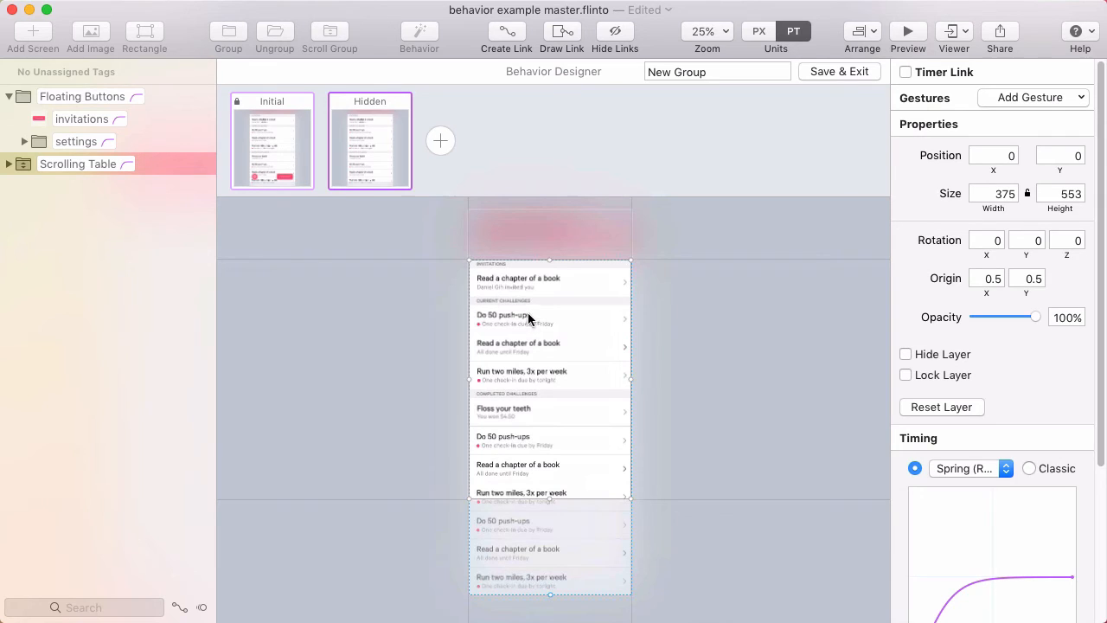
{"action": "mouse_move", "coordinate": [507, 34]}
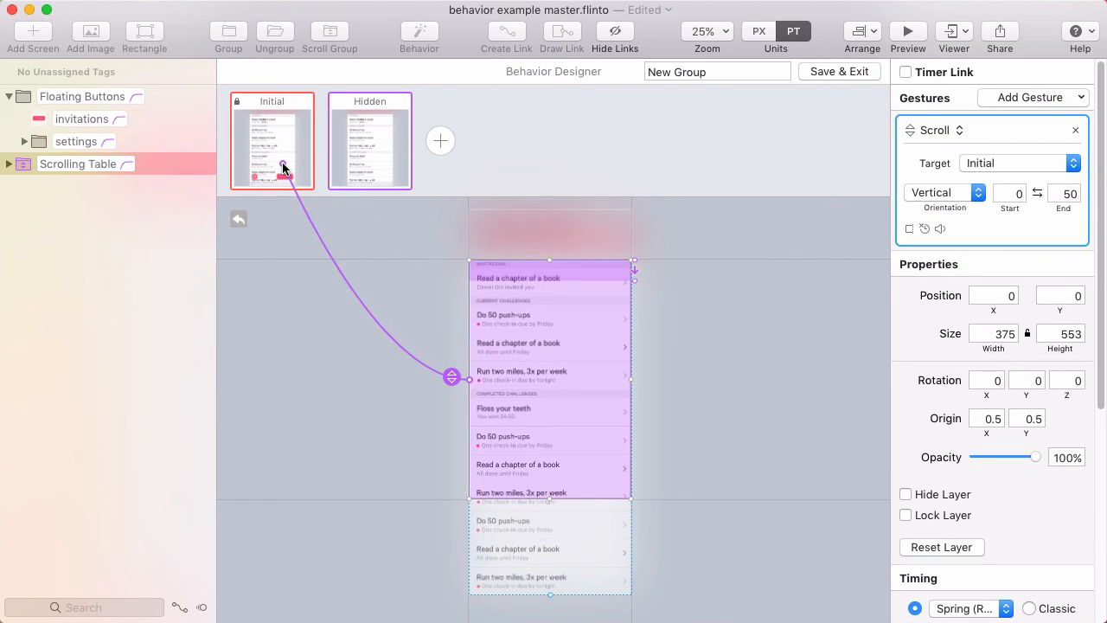
{"action": "left_click", "coordinate": [280, 155]}
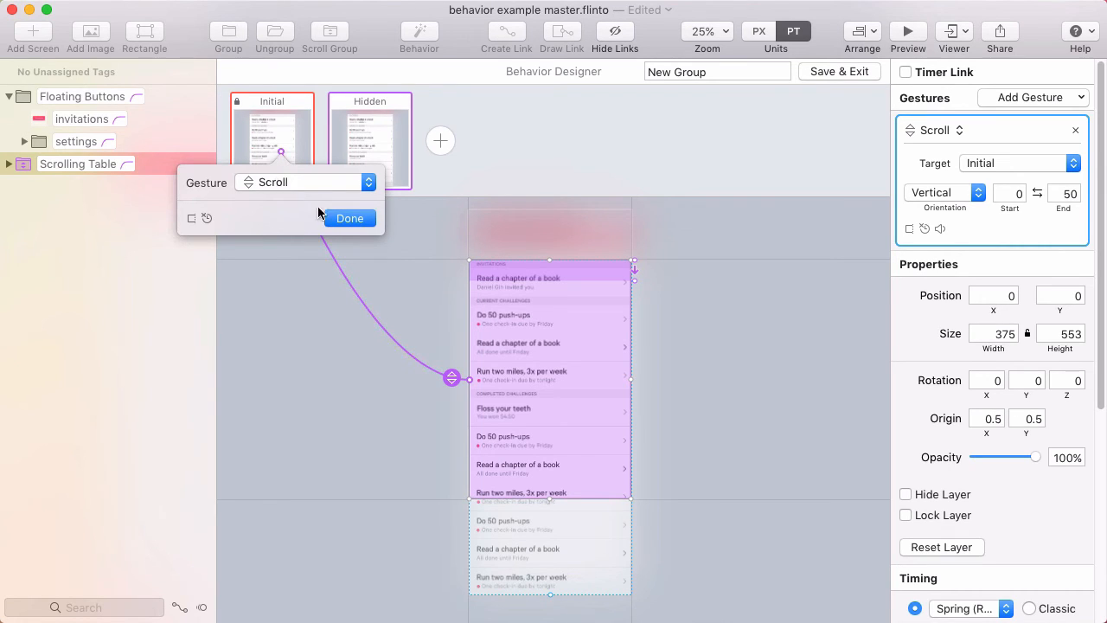
{"action": "left_click", "coordinate": [349, 218]}
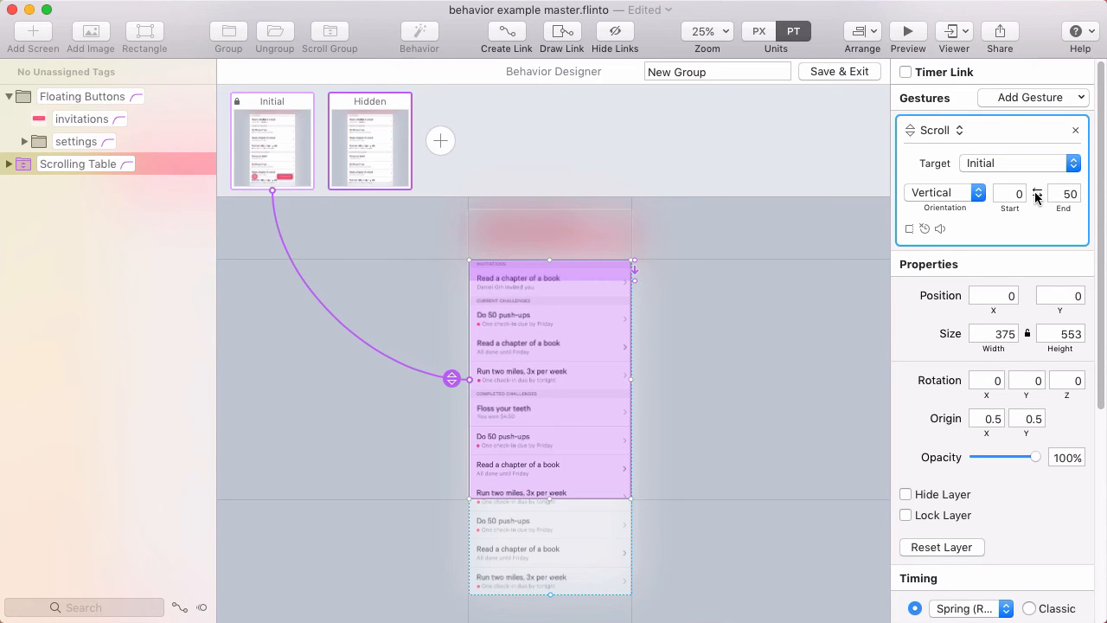
- Set the return gesture to run from Start 80 to End 0, then review the Initial state
{"action": "left_click", "coordinate": [1037, 194]}
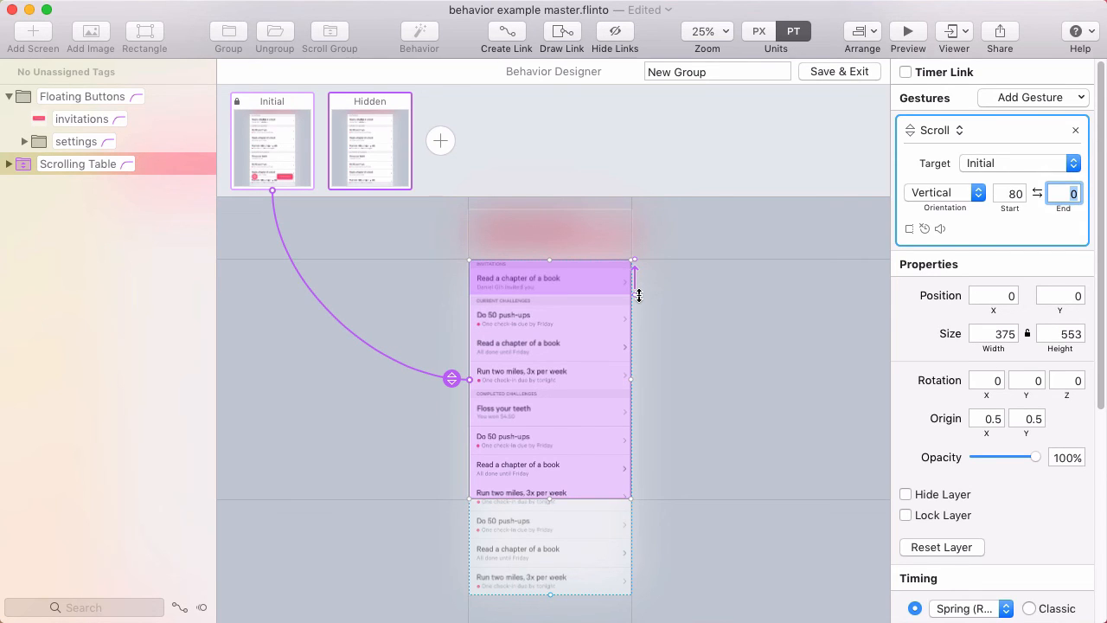
{"action": "left_click", "coordinate": [1018, 163]}
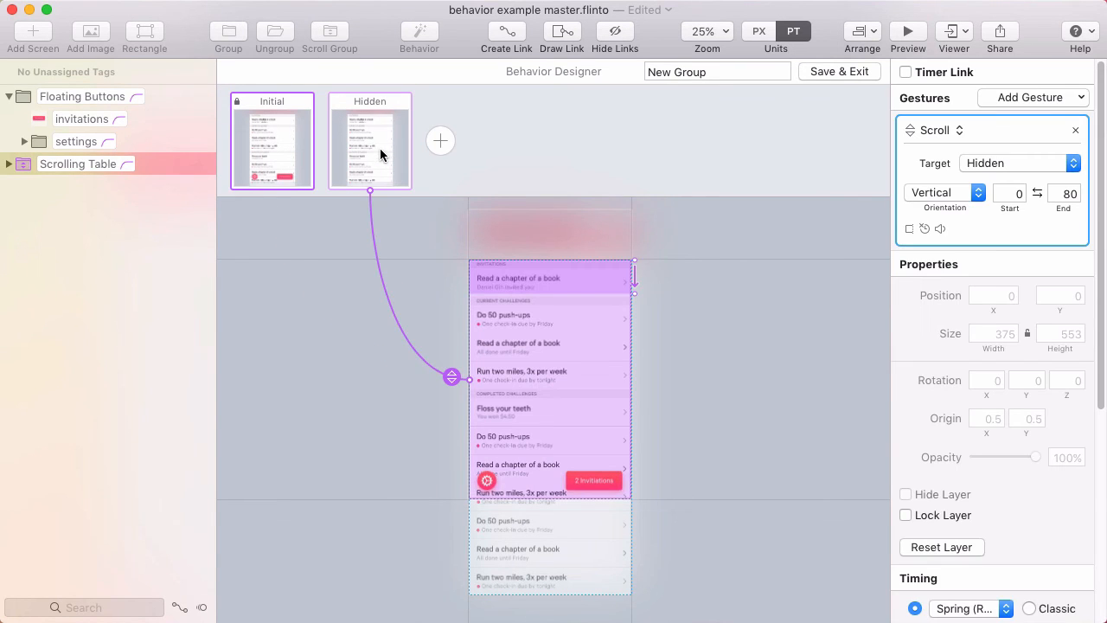
- Preview the prototype and scroll the challenges list to watch the floating buttons hide
{"action": "left_click", "coordinate": [906, 31]}
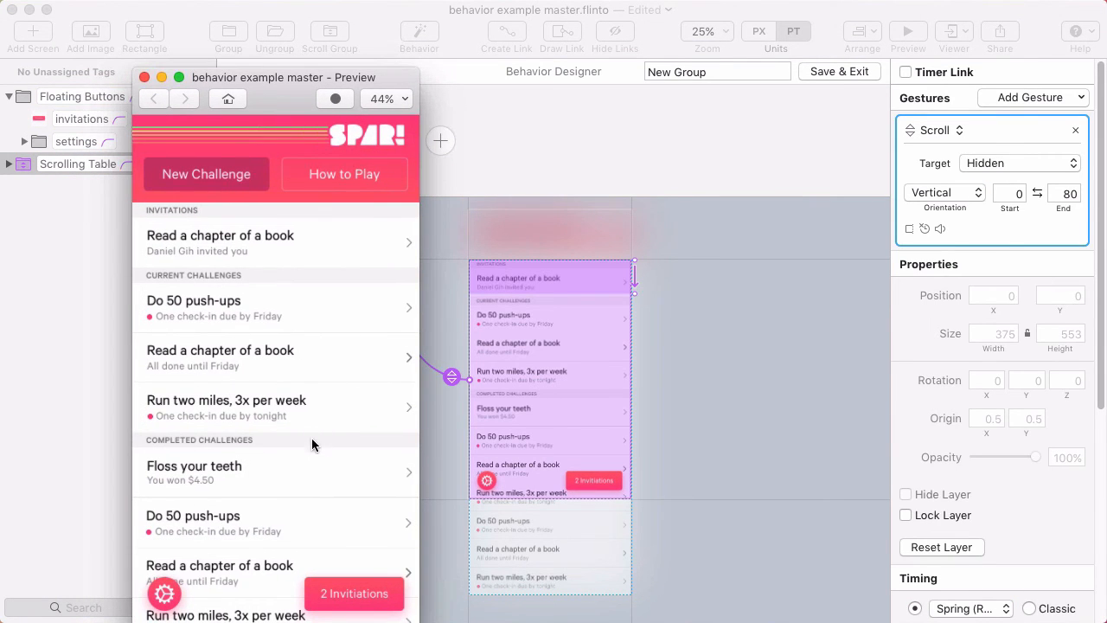
{"action": "scroll", "scroll_direction": "down", "scroll_amount": 3}
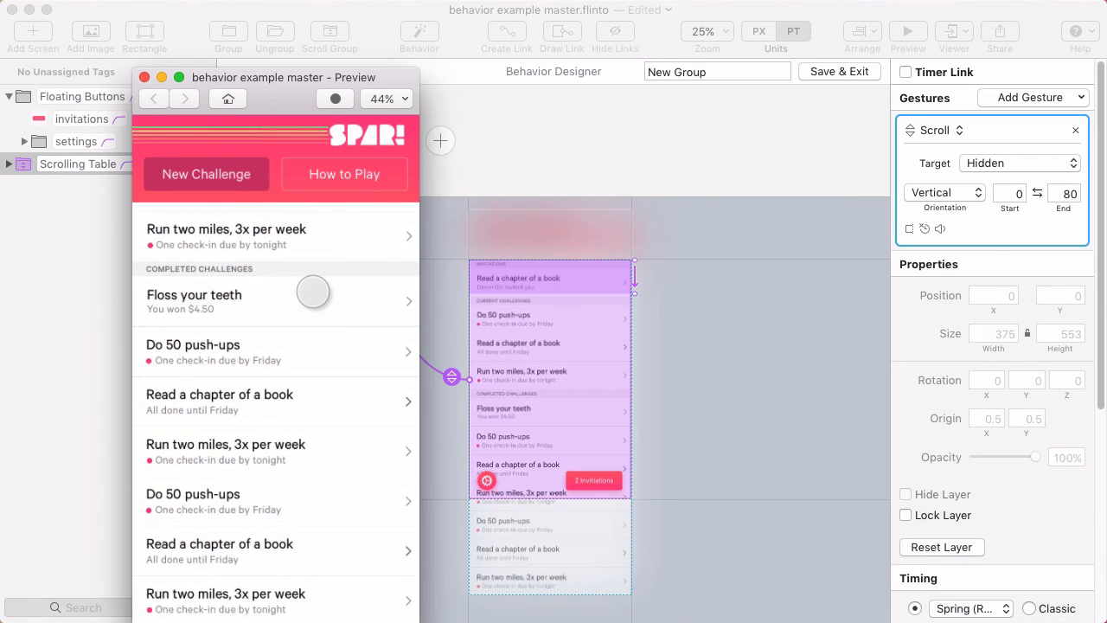
{"action": "scroll", "scroll_direction": "down", "scroll_amount": 3}
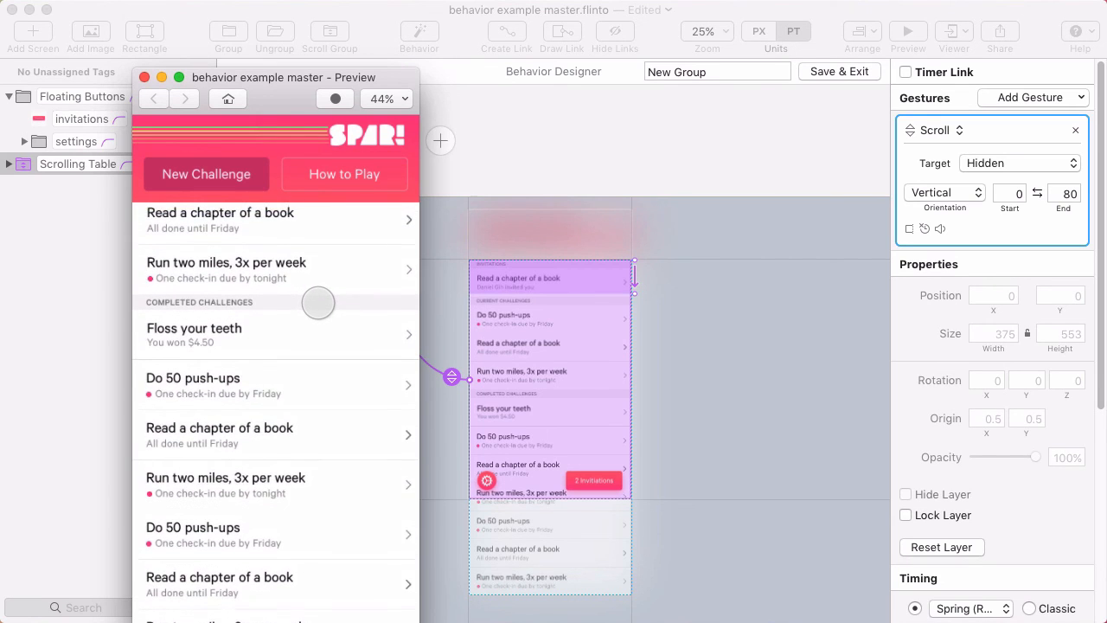
{"action": "scroll", "scroll_direction": "down", "scroll_amount": 3}
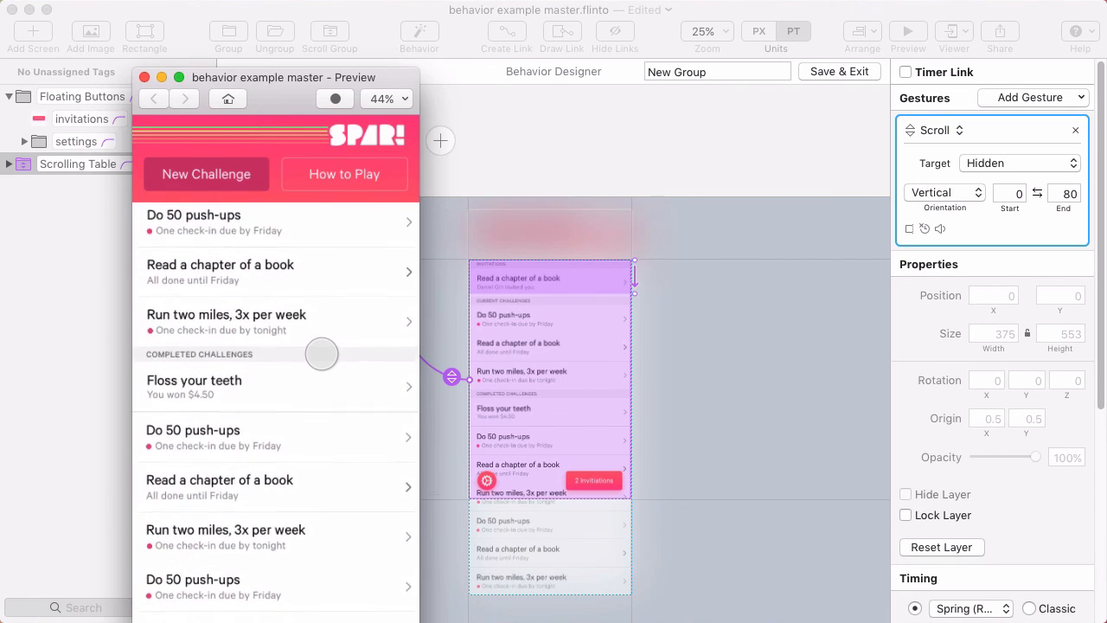